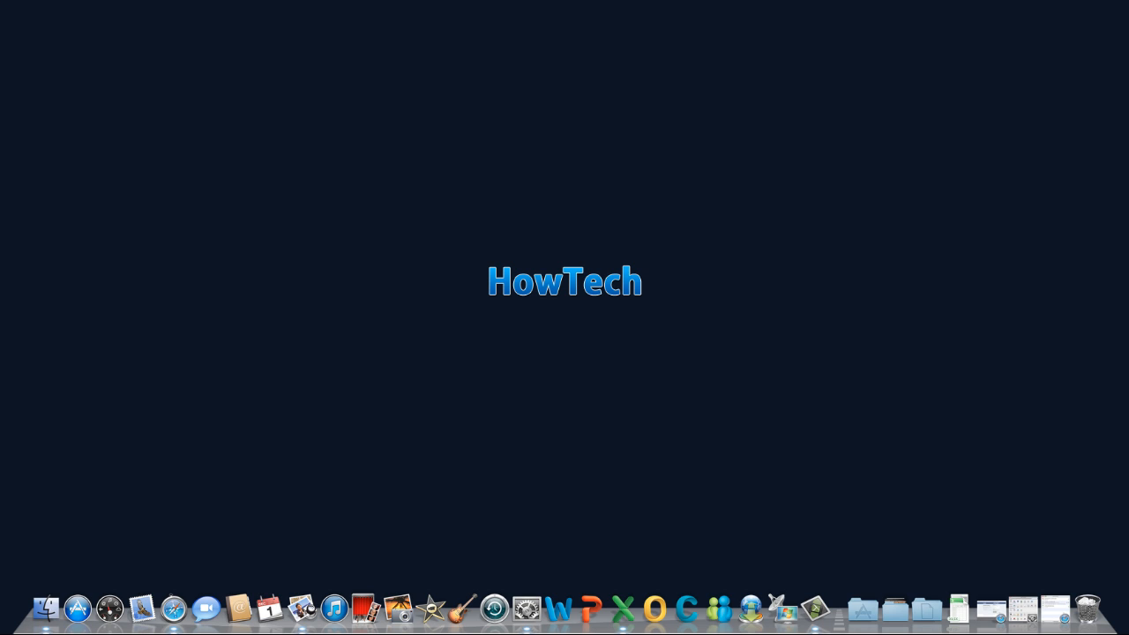
Step: Launch Safari to the HowTech homepage and review the saved HowTech, YouTube and Facebook bookmarks
left_click(83, 607)
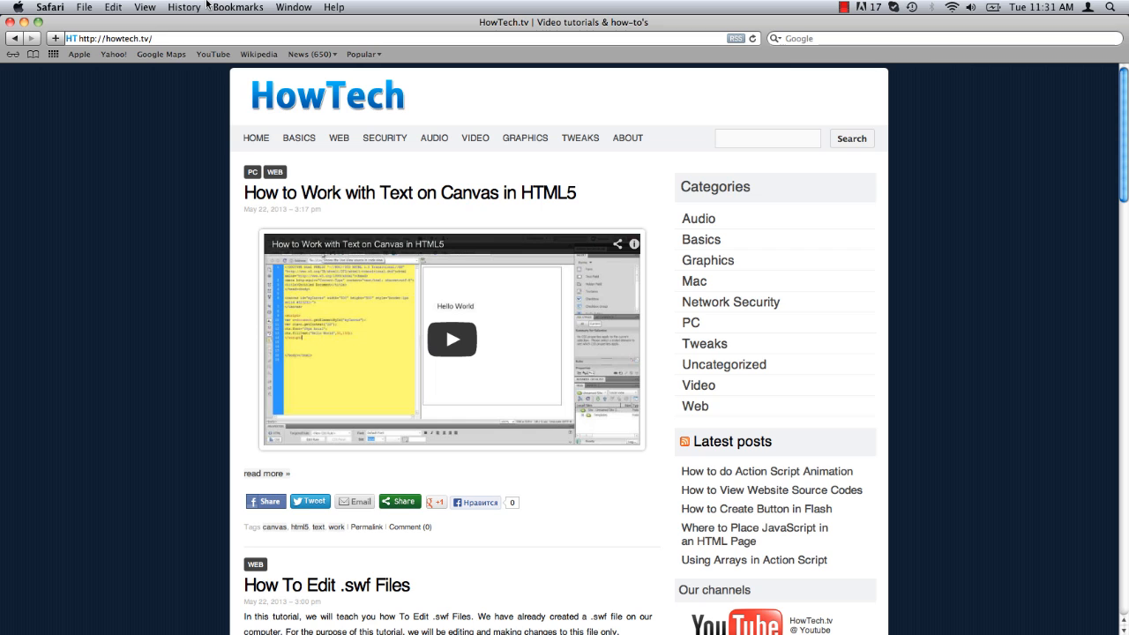
mouse_move(187, 155)
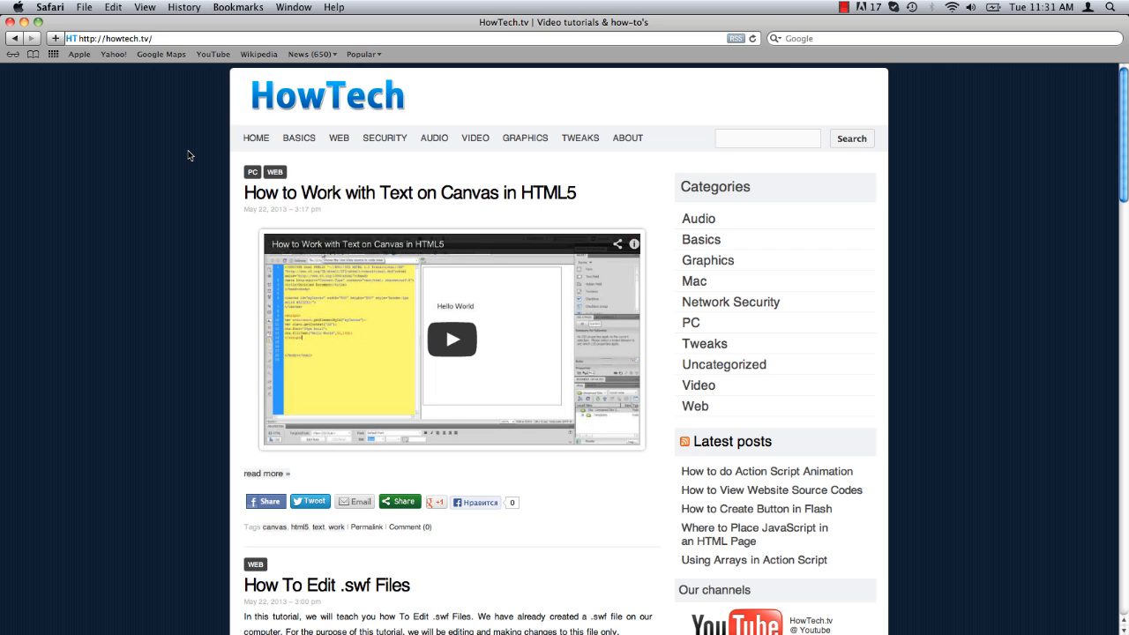
left_click(238, 7)
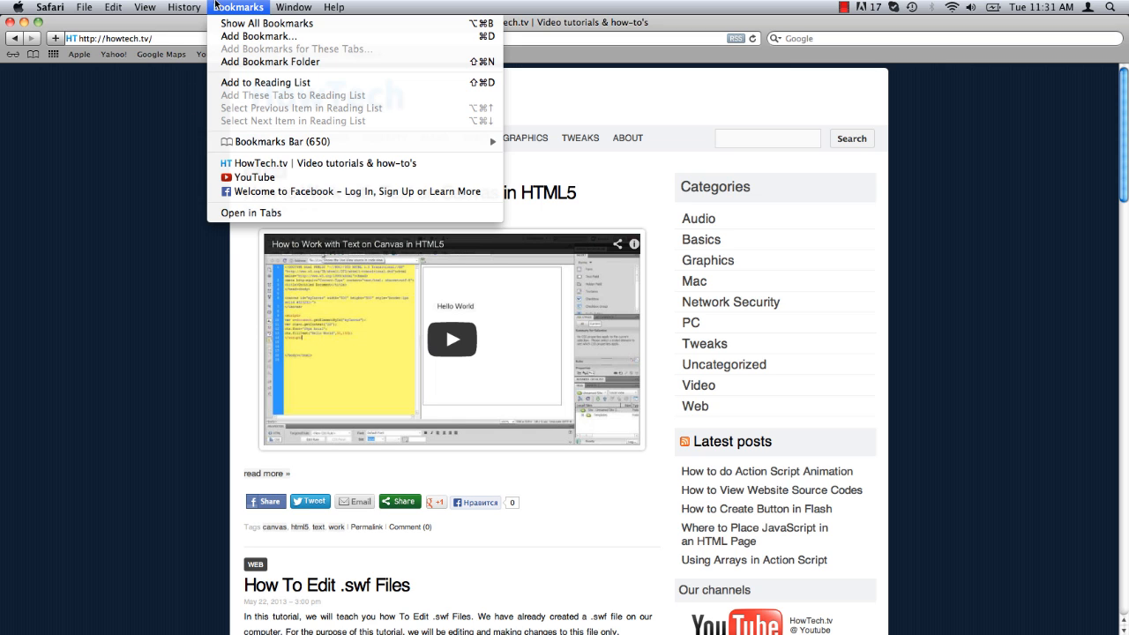
mouse_move(256, 176)
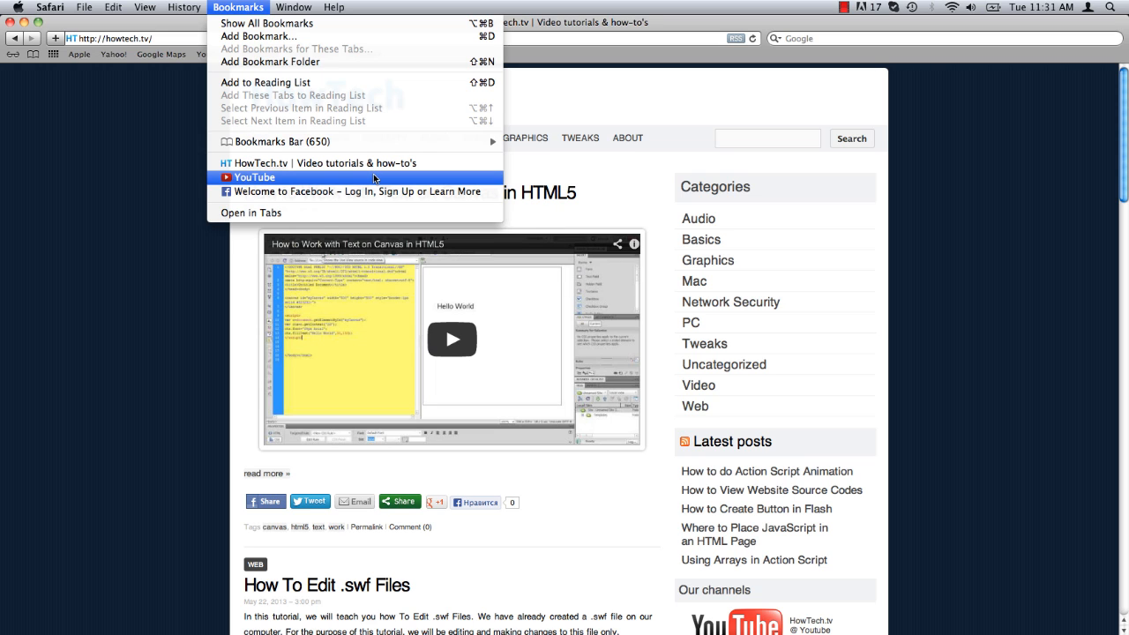
mouse_move(150, 205)
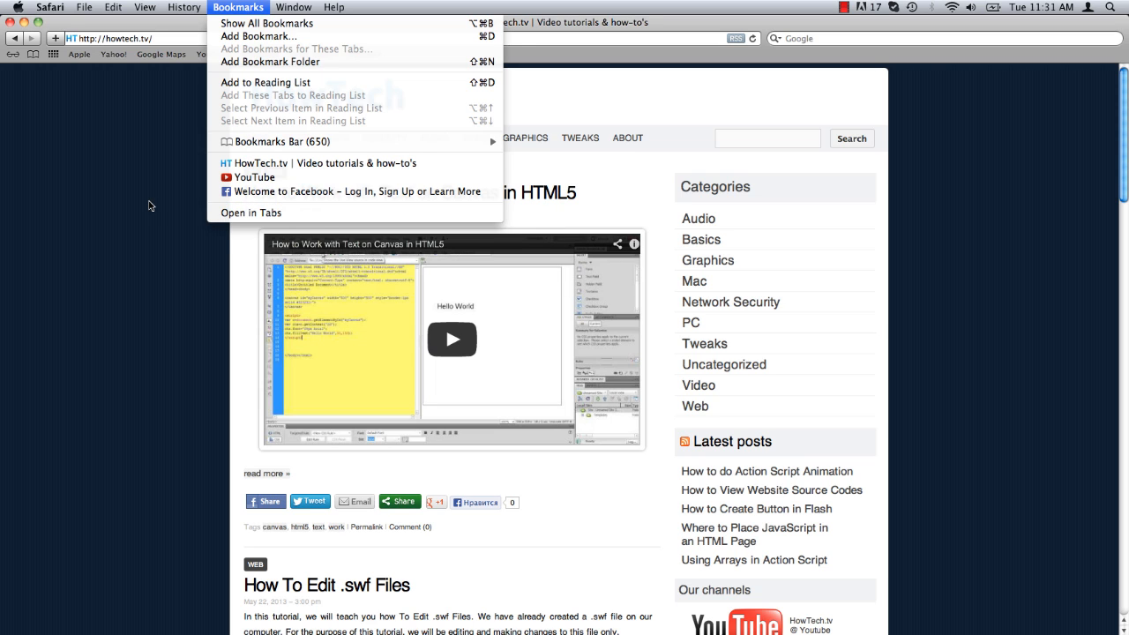
left_click(85, 7)
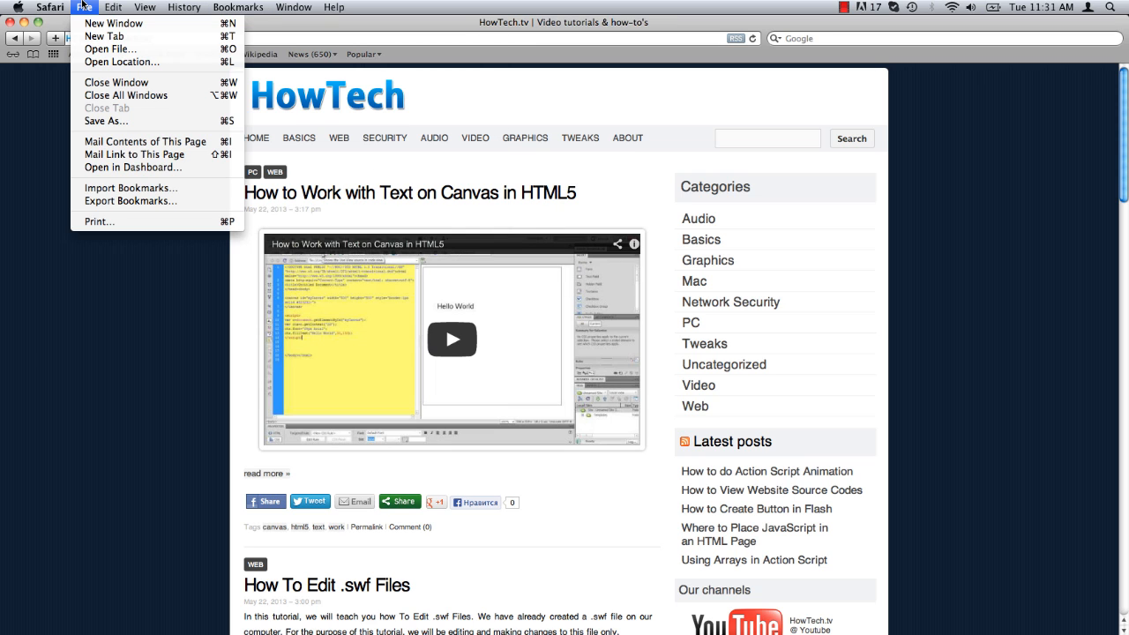
Step: Export the bookmarks as 'Safari Bookmarks' to the Desktop
left_click(131, 201)
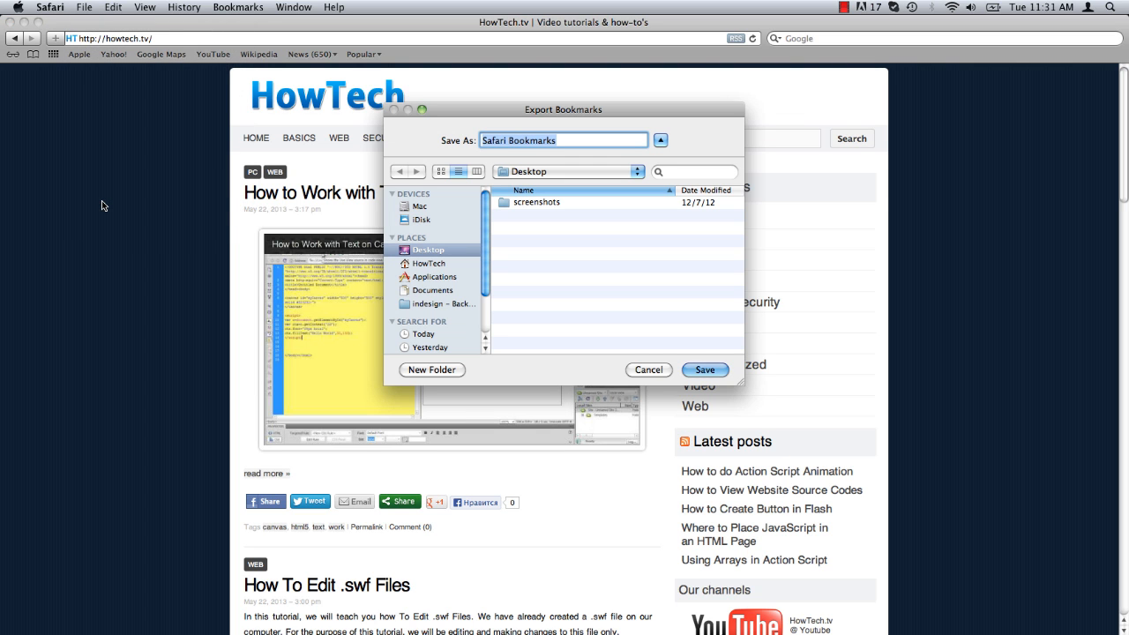
mouse_move(589, 287)
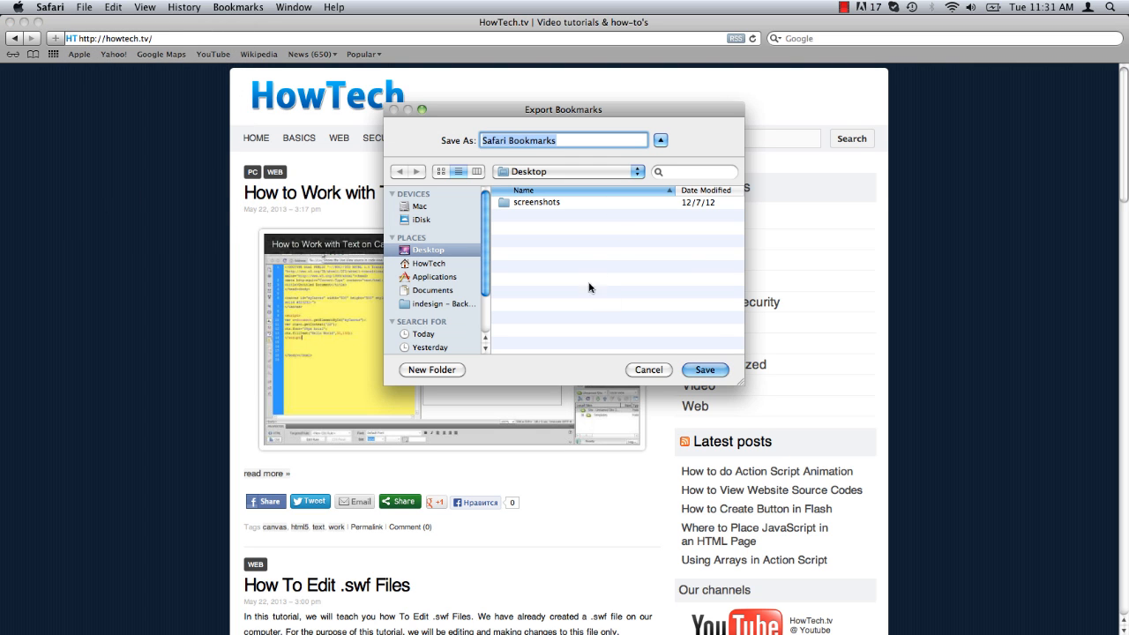
left_click(649, 371)
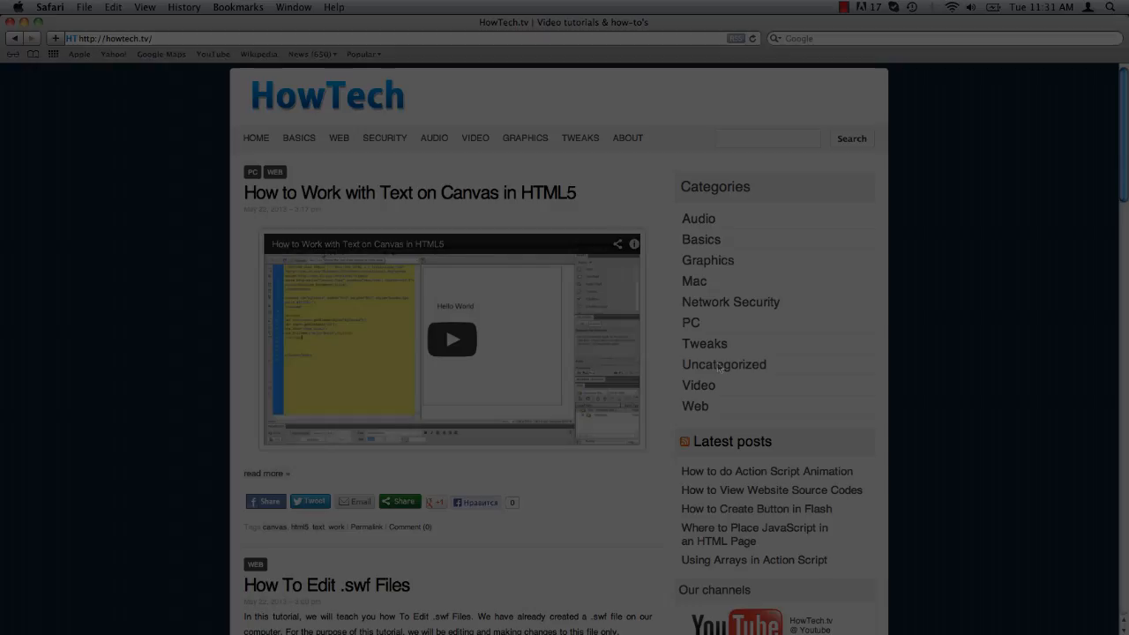
left_click(238, 7)
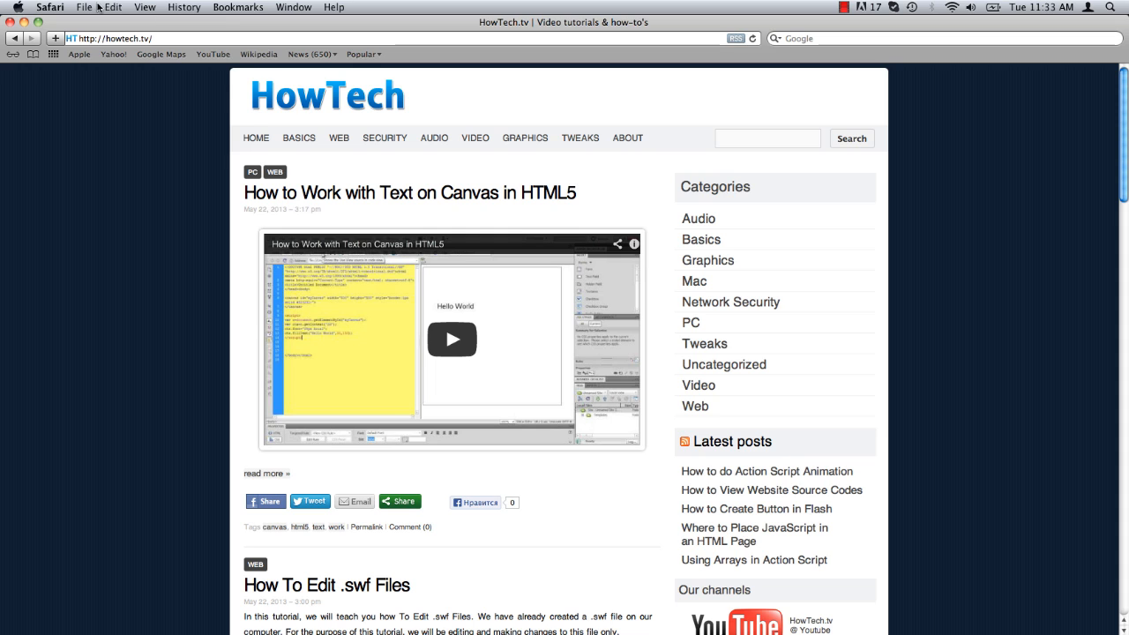
left_click(84, 7)
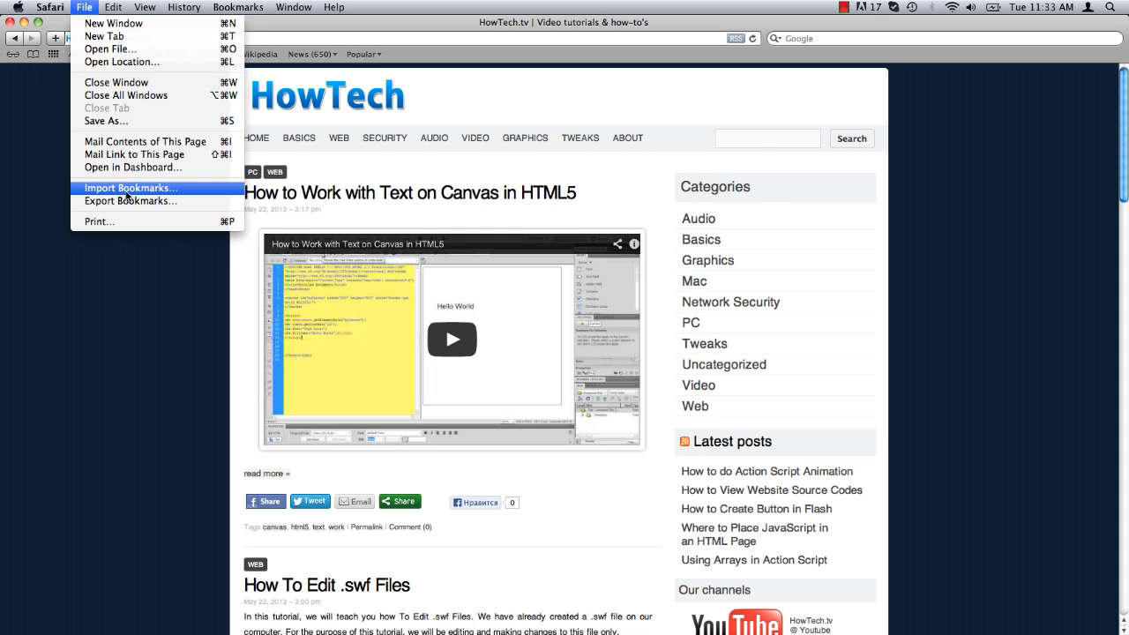
Step: Import Safari Bookmarks.html from the Desktop and expand the imported Bookmarks Menu folder
left_click(130, 187)
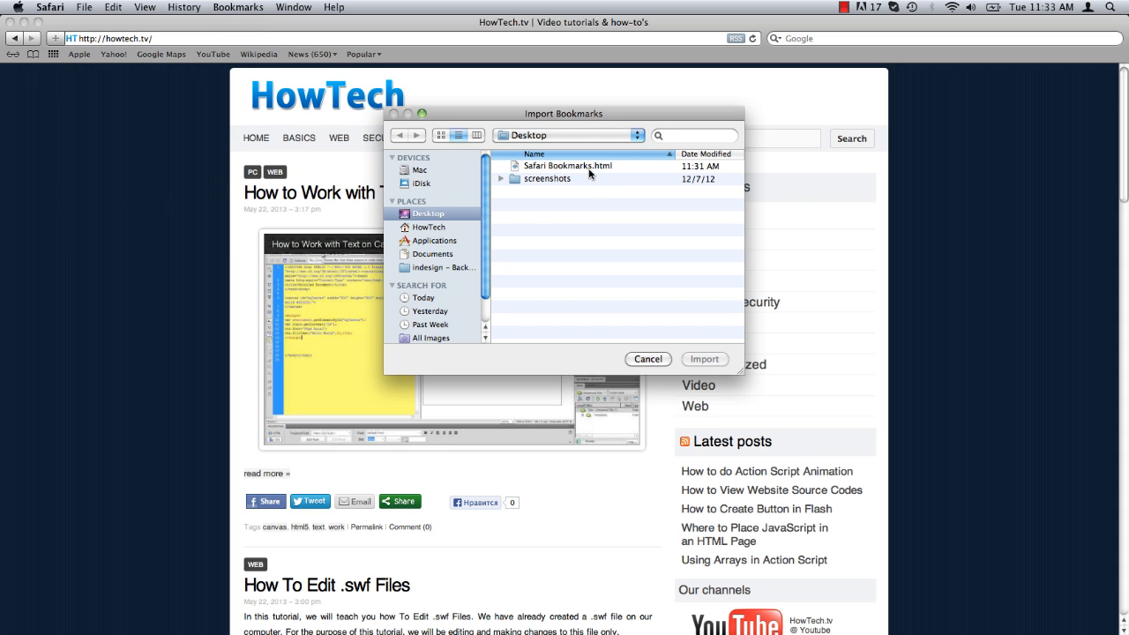
left_click(704, 360)
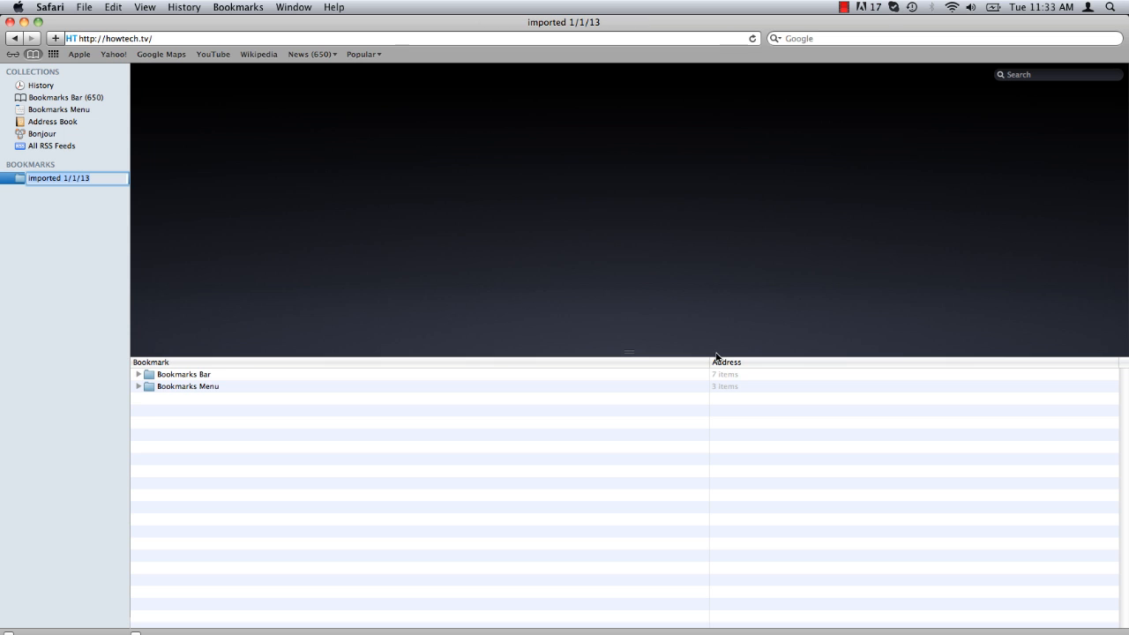
left_click(137, 386)
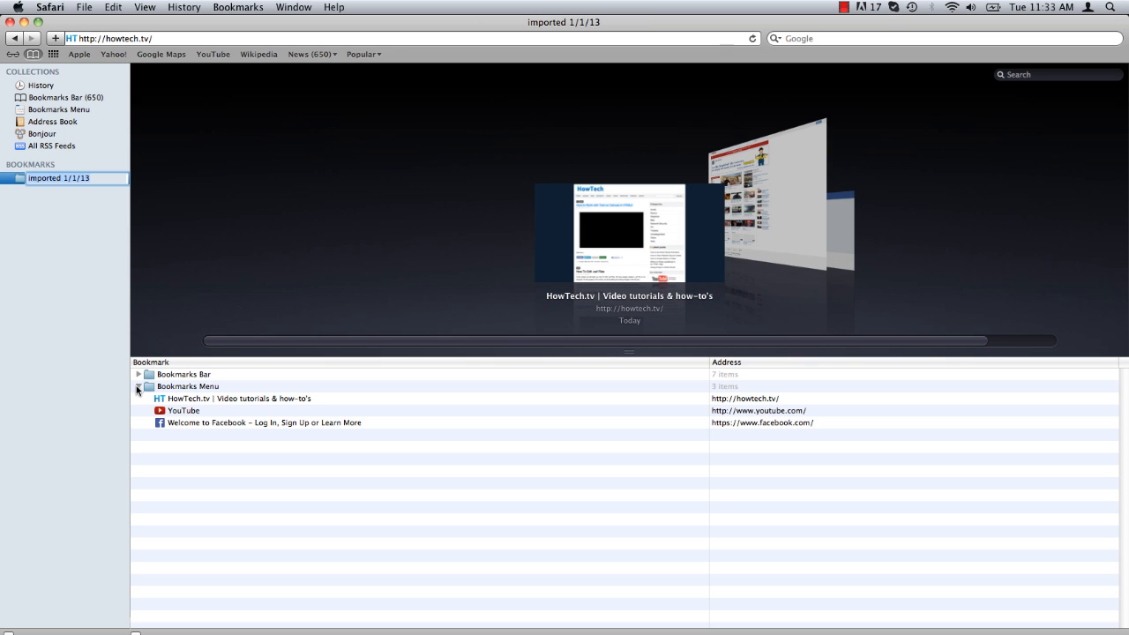